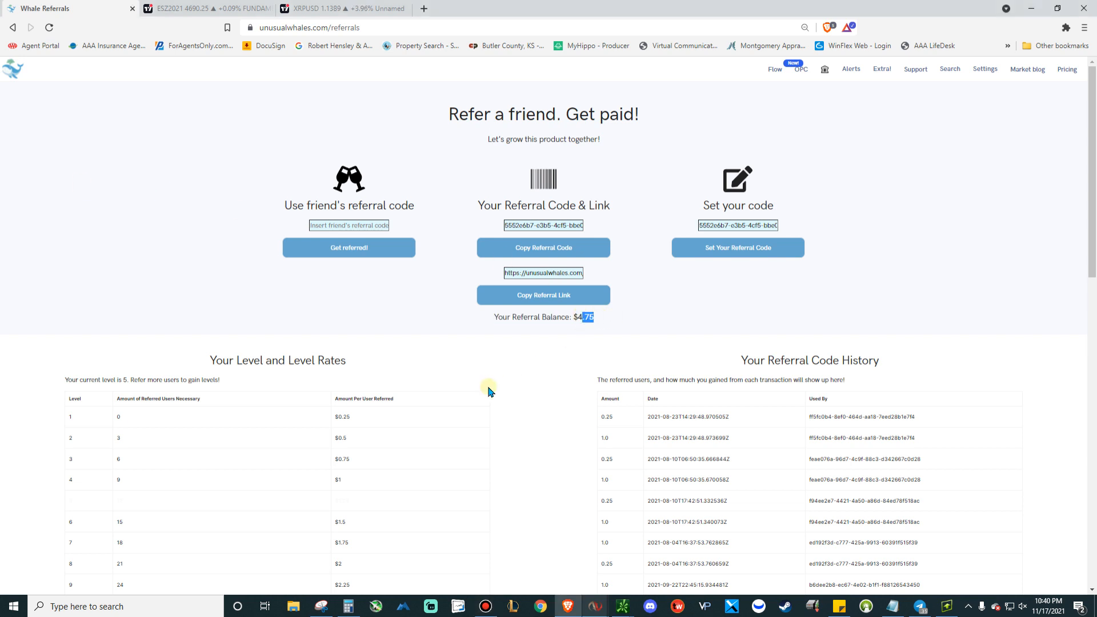
mouse_move(585, 336)
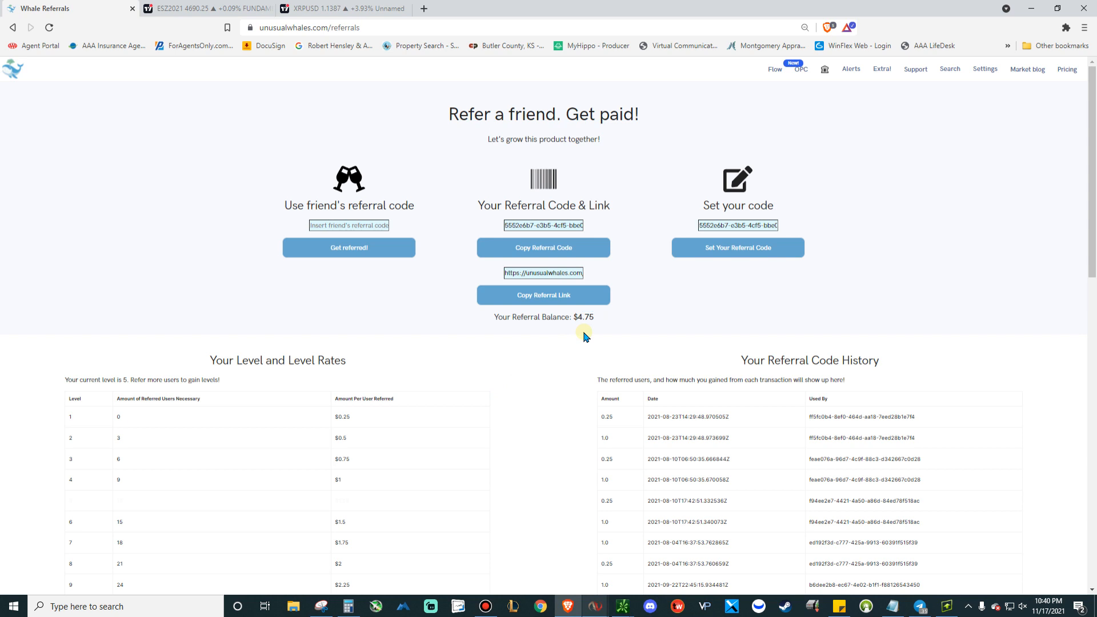
Go to the Flow section and show the triggered Flow Alerts list via the Flow Alert Rules sidebar entry
scroll("down", 3)
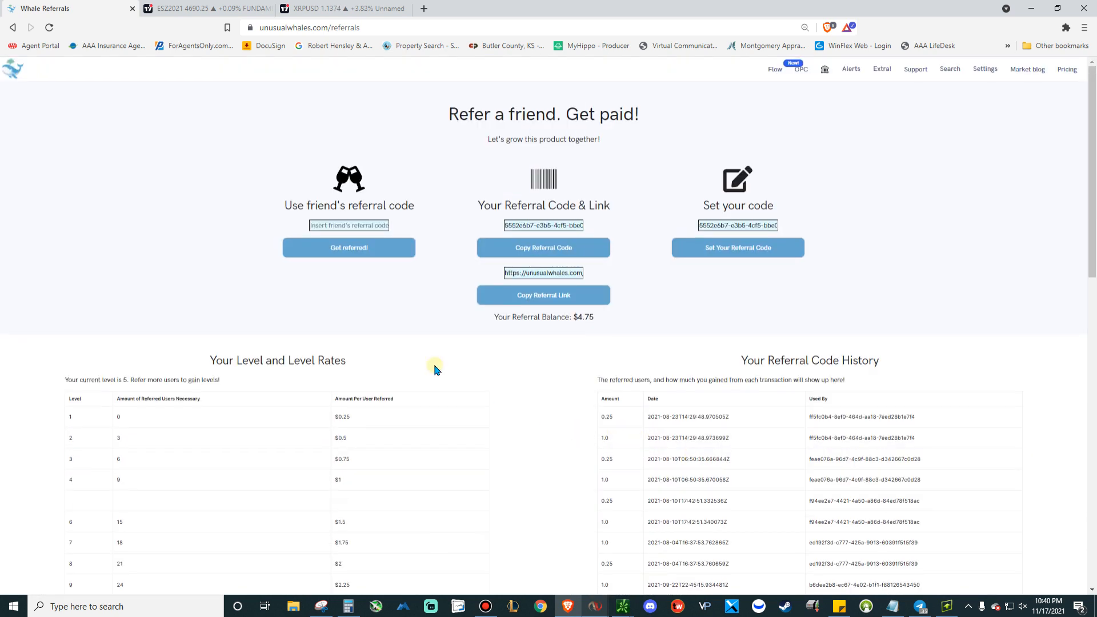
left_click(774, 69)
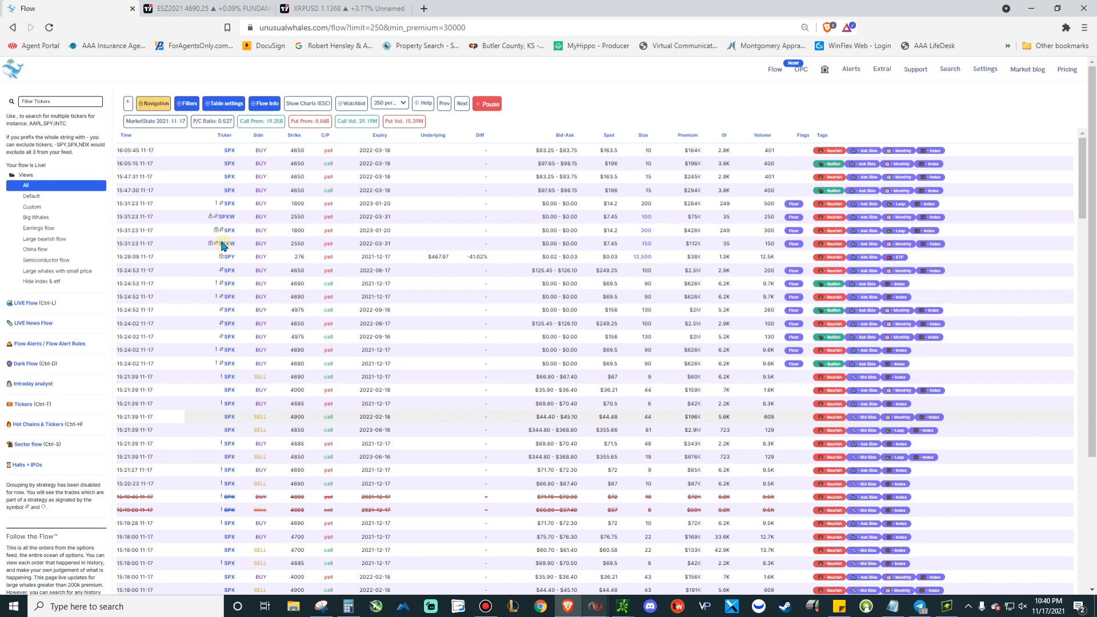
mouse_move(68, 375)
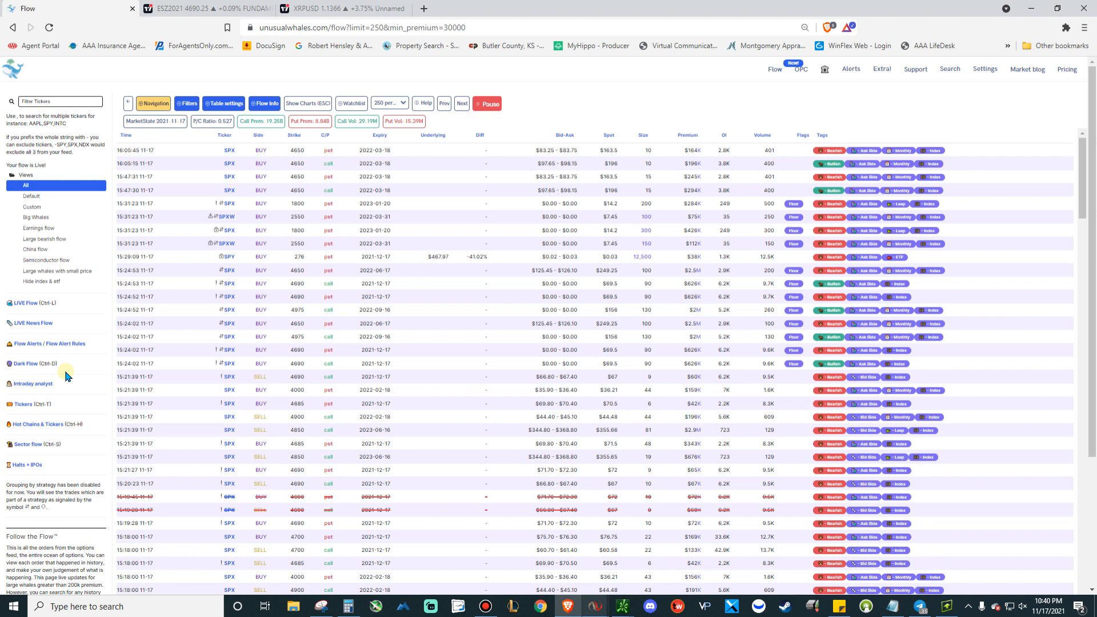
mouse_move(66, 349)
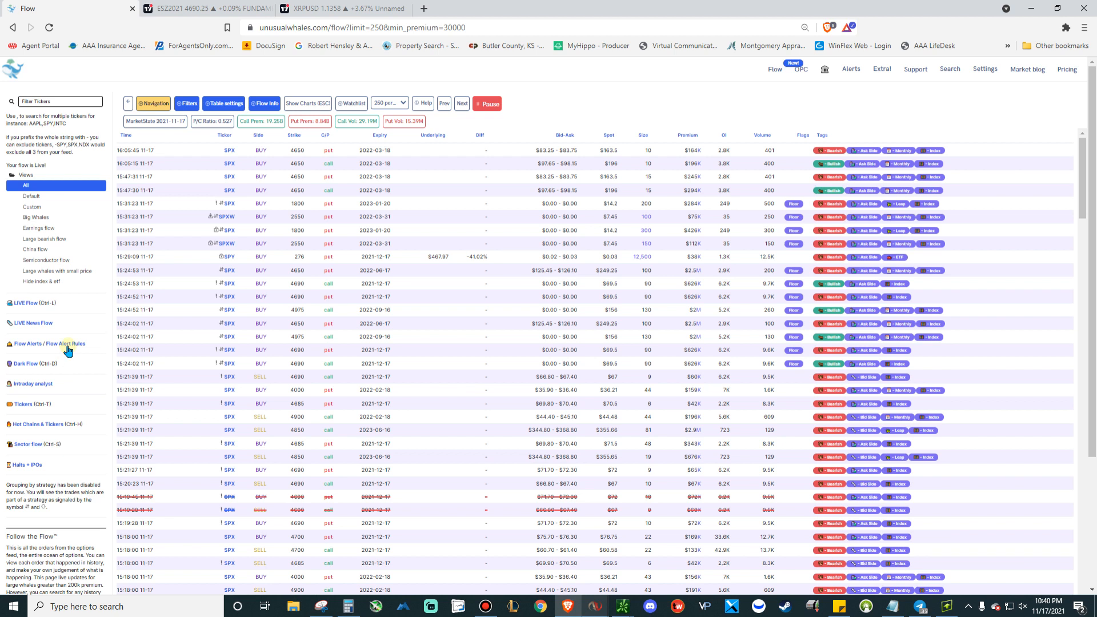
left_click(49, 344)
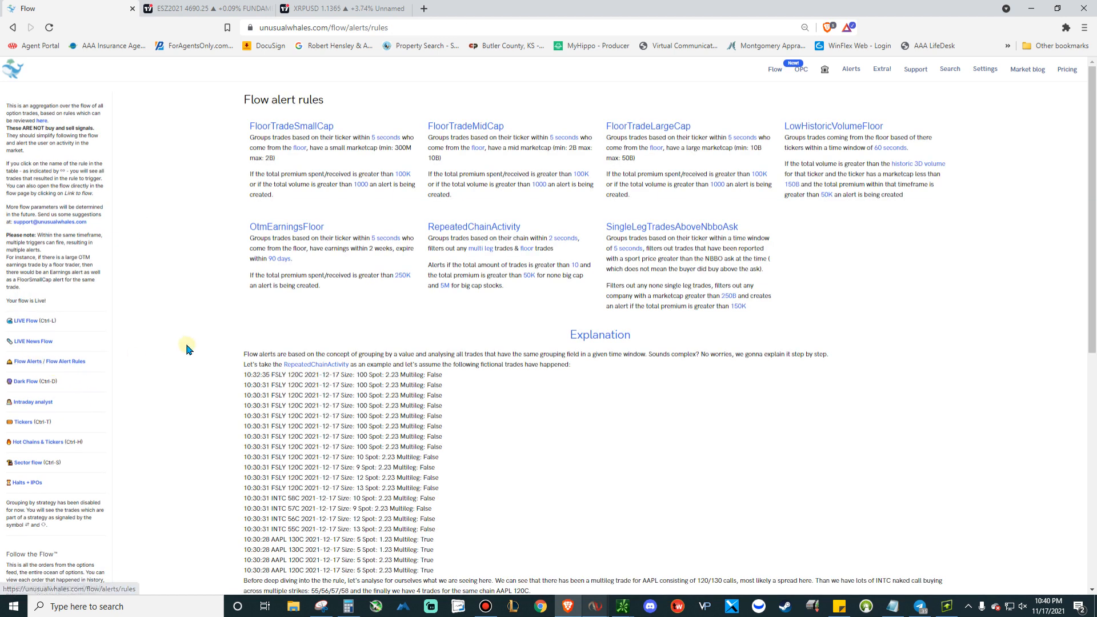
left_click(44, 362)
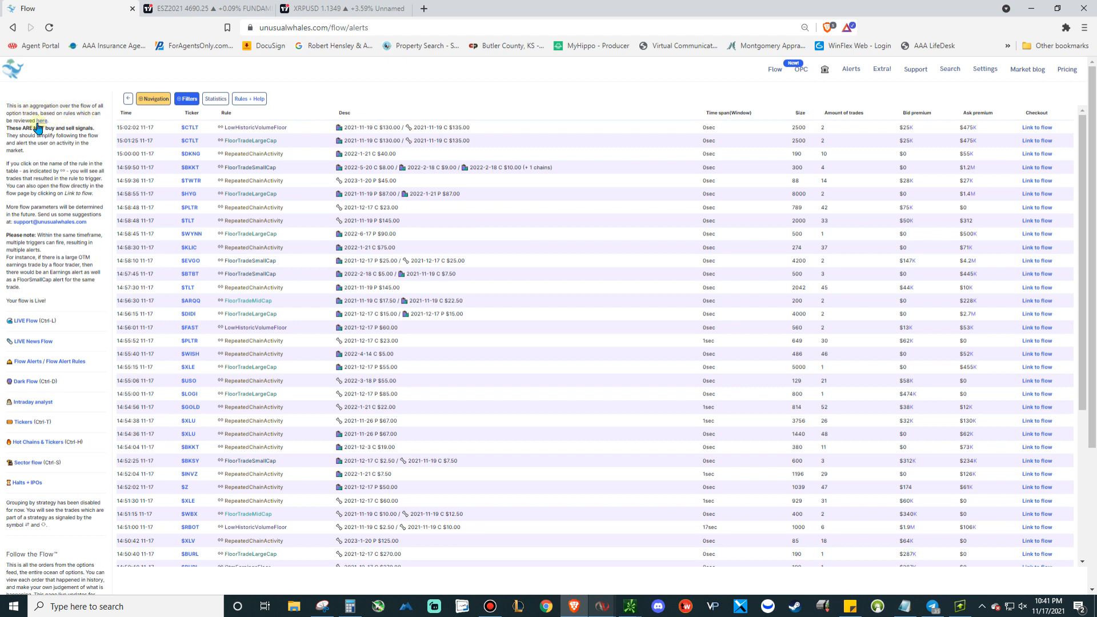
Back on the options flow feed, reset the filters so the $30000 minimum premium is cleared
left_click(249, 98)
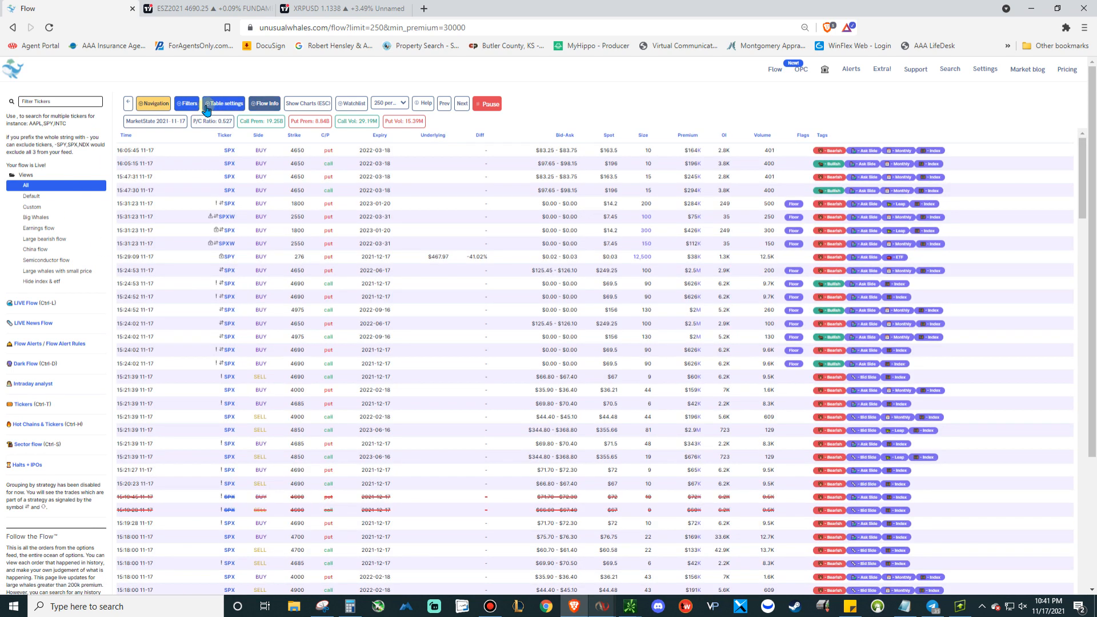
left_click(188, 103)
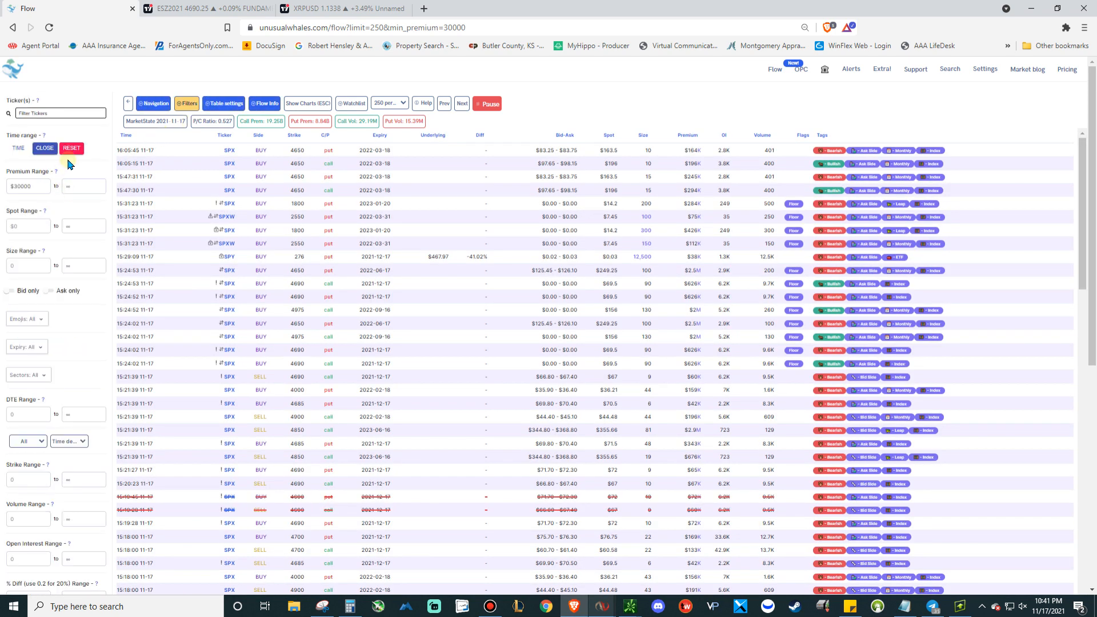
left_click(71, 148)
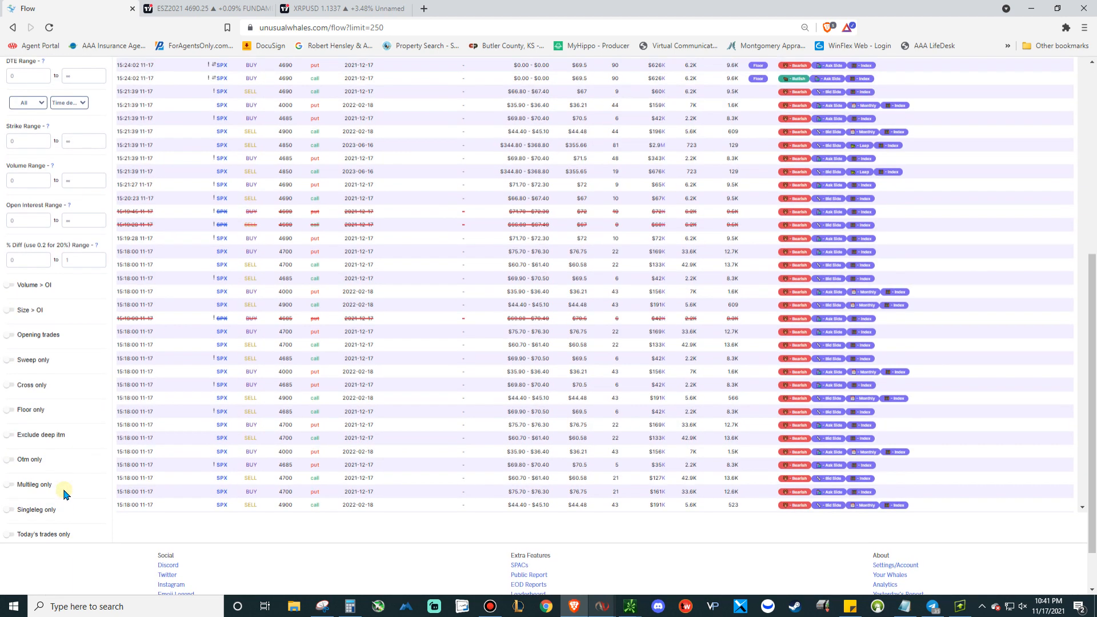
mouse_move(30, 308)
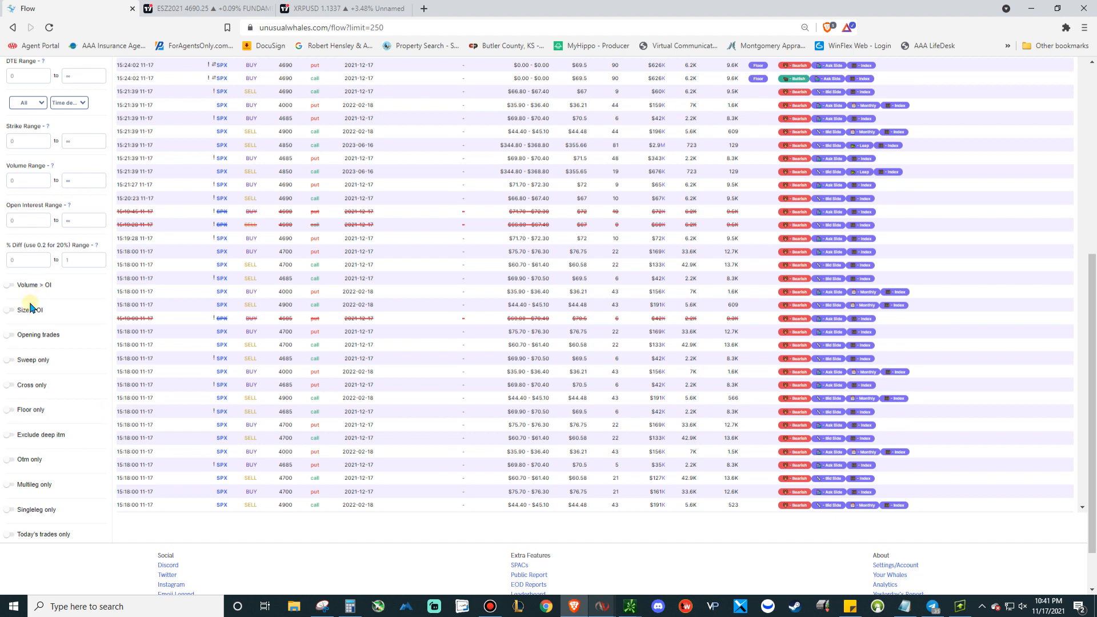
mouse_move(31, 429)
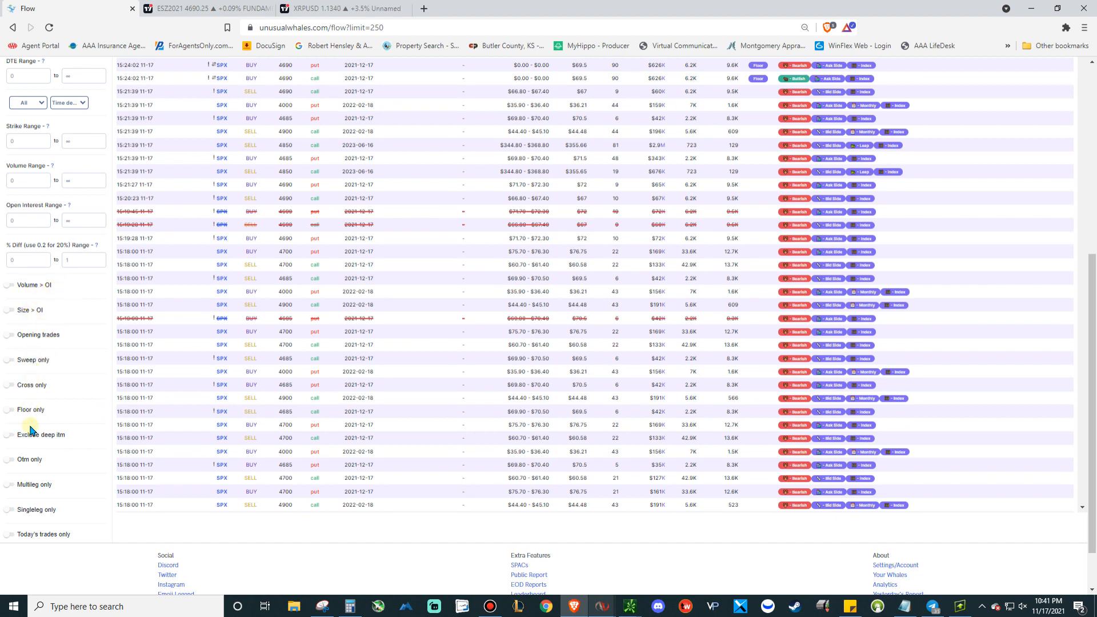
mouse_move(75, 455)
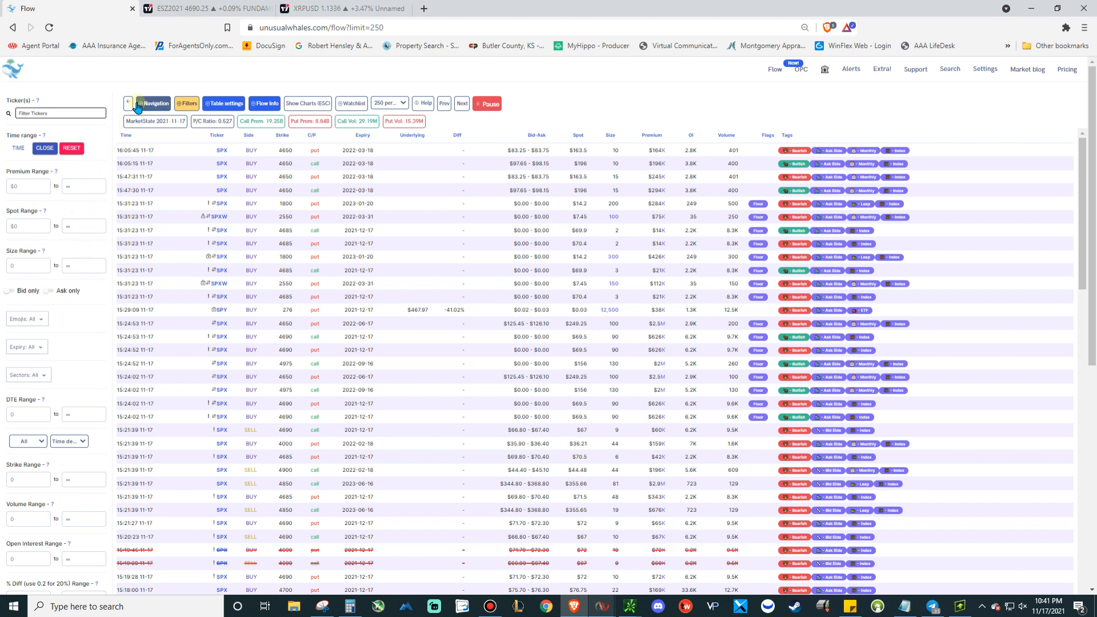
Hide the filter panel and show the Flow Alert Rules page with its rule explanations
left_click(153, 103)
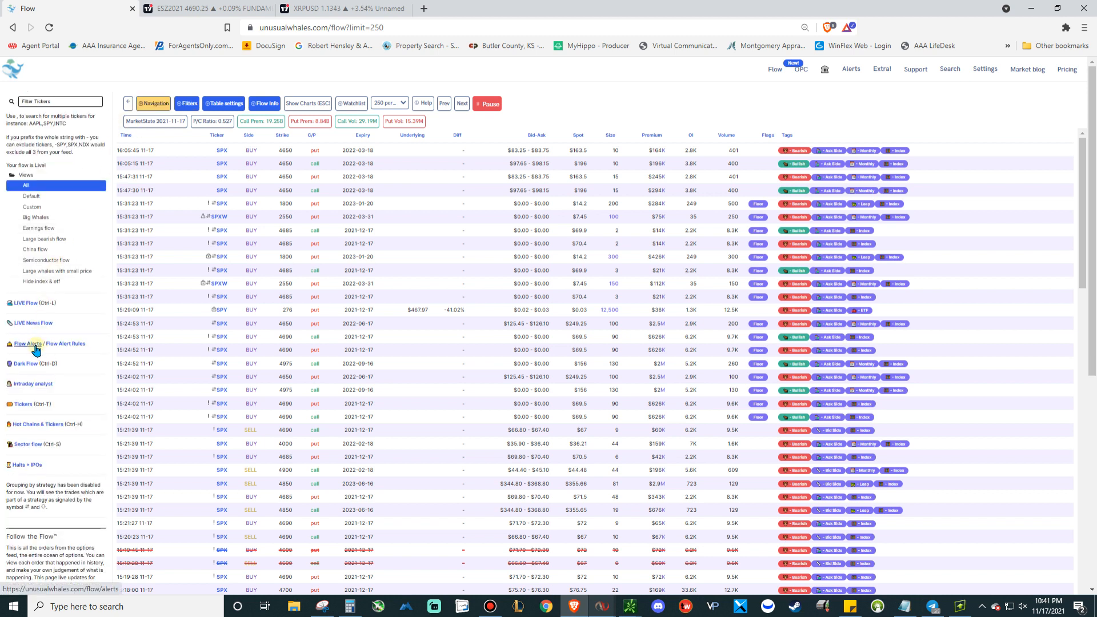
left_click(48, 344)
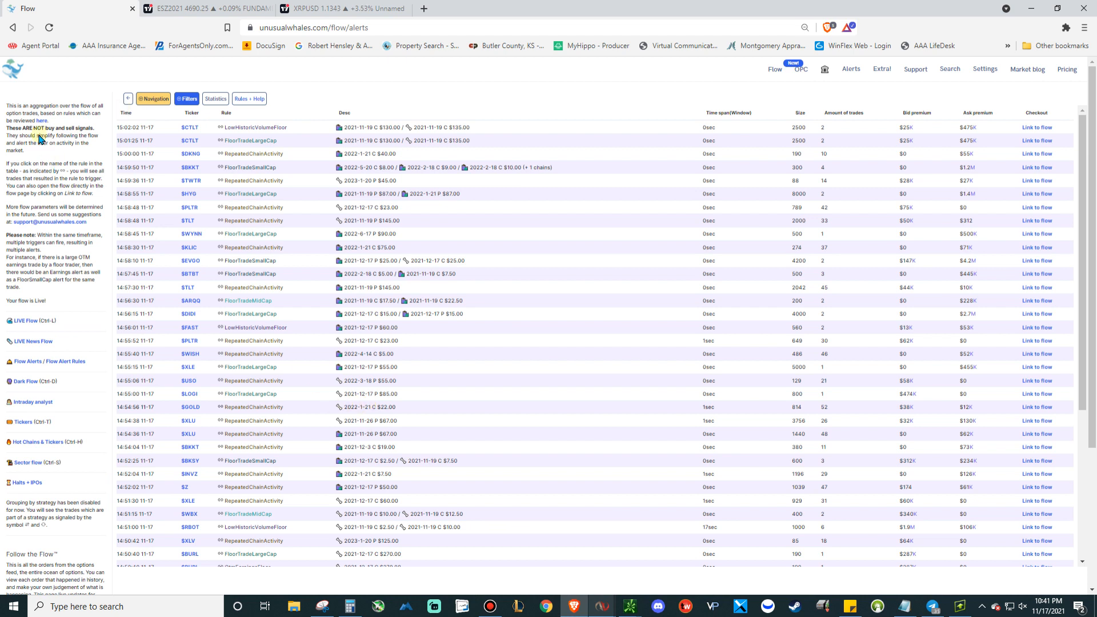
left_click(248, 98)
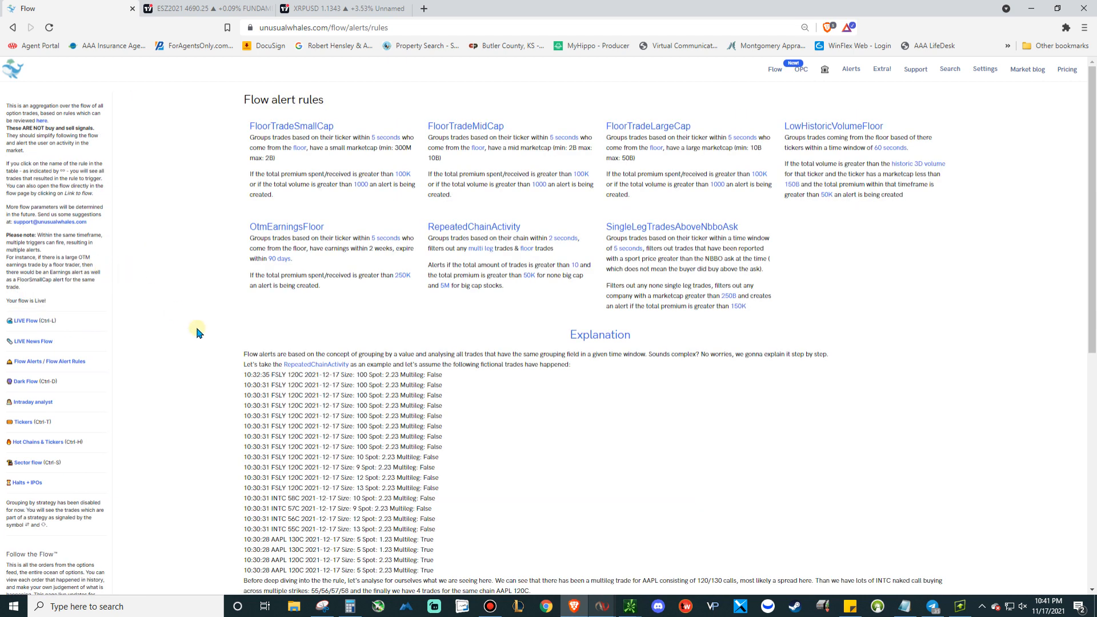
mouse_move(304, 172)
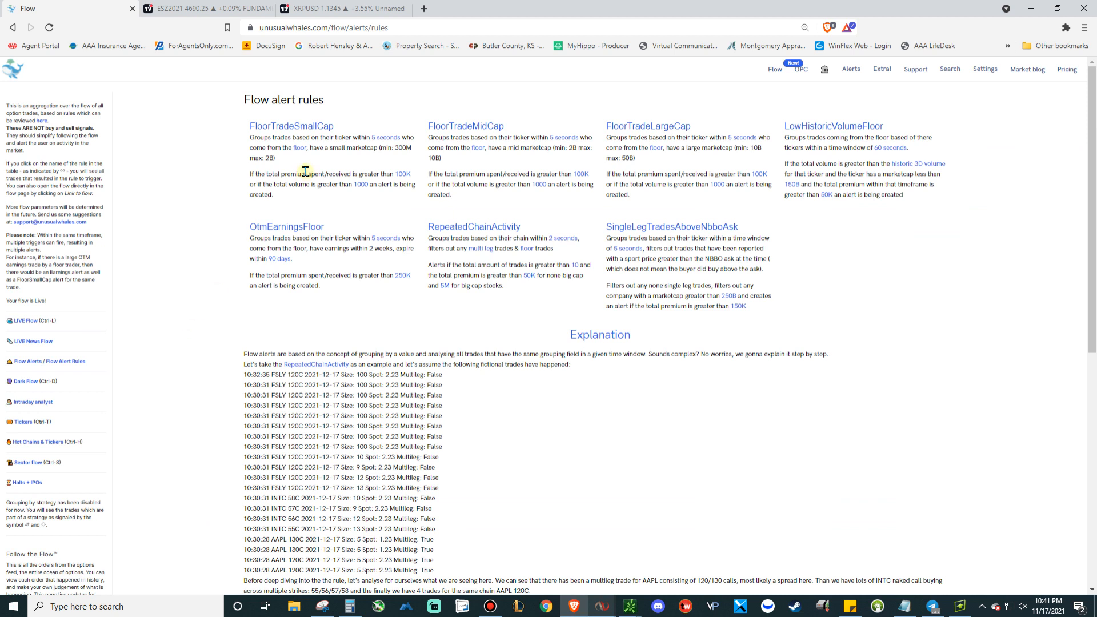
mouse_move(287, 136)
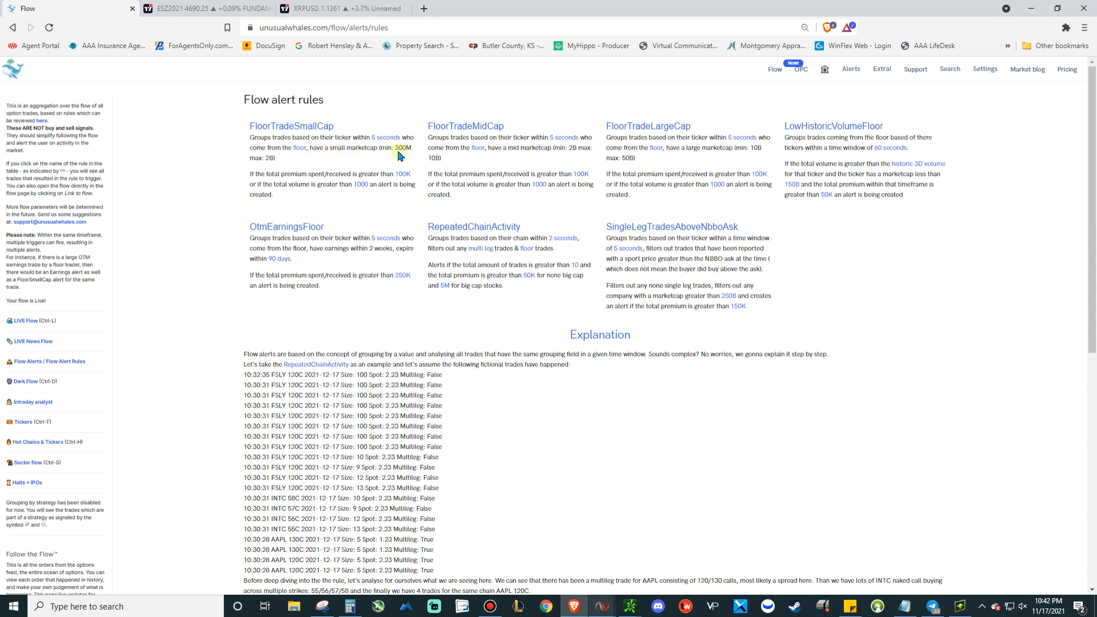
mouse_move(277, 213)
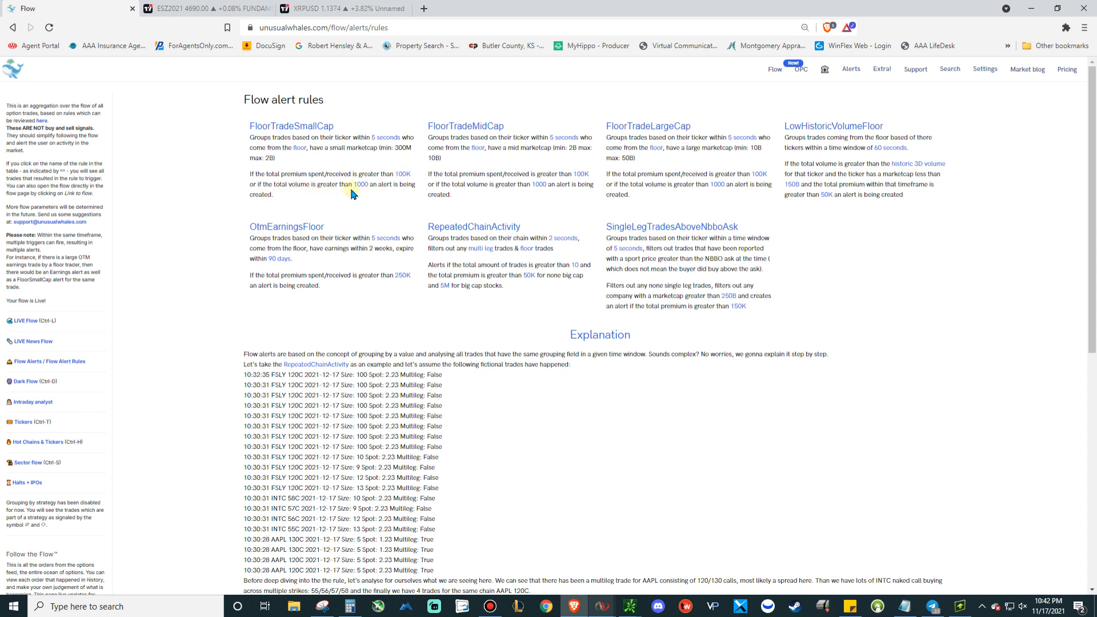
mouse_move(300, 201)
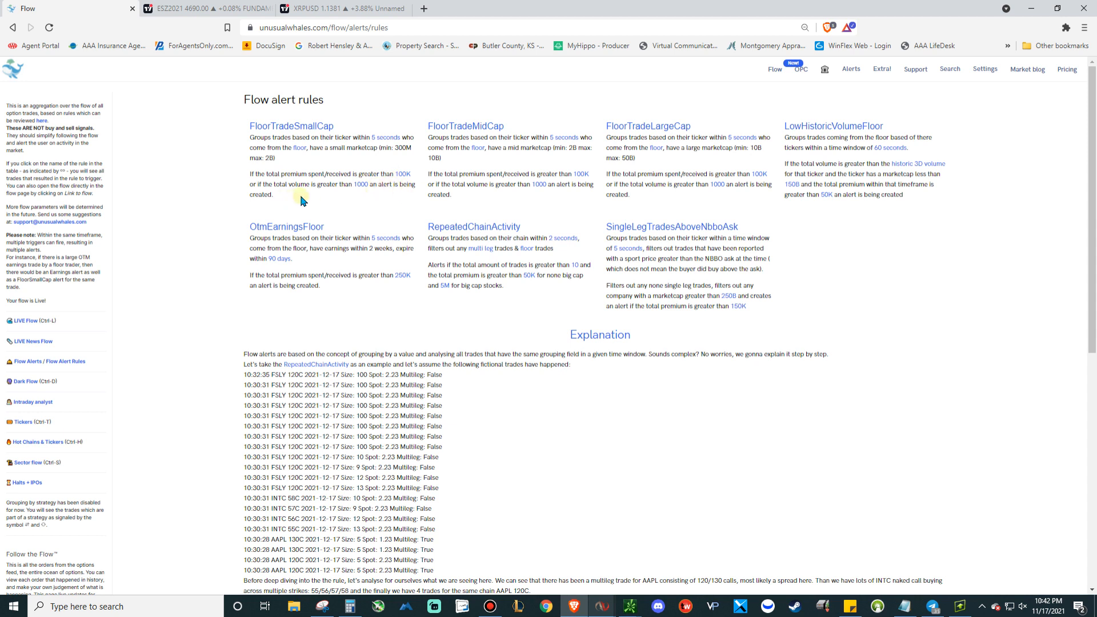
mouse_move(444, 128)
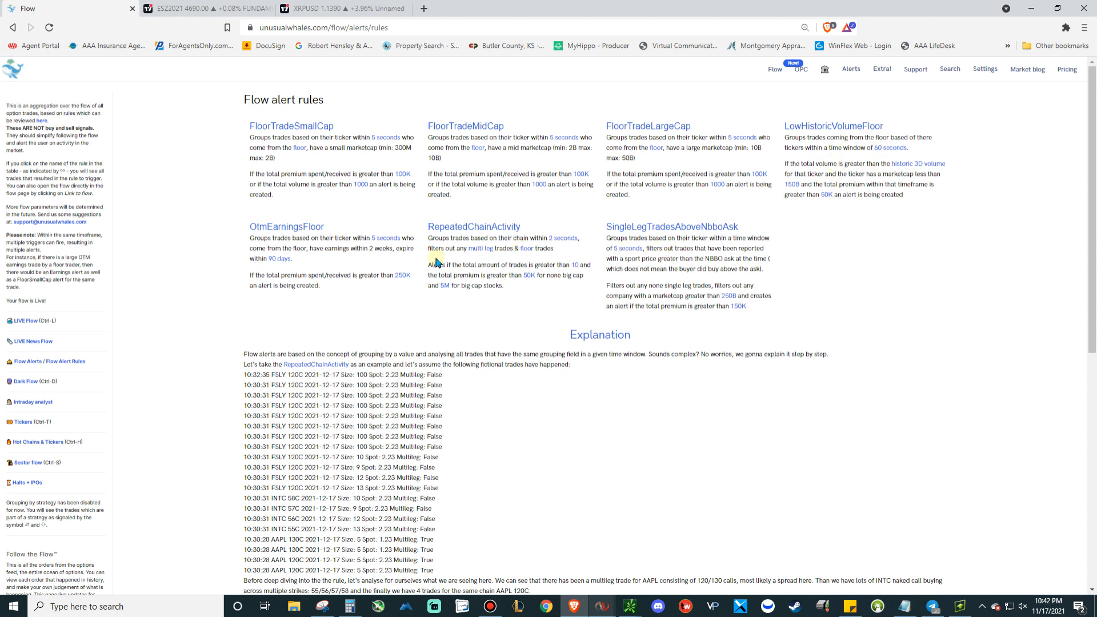
mouse_move(323, 244)
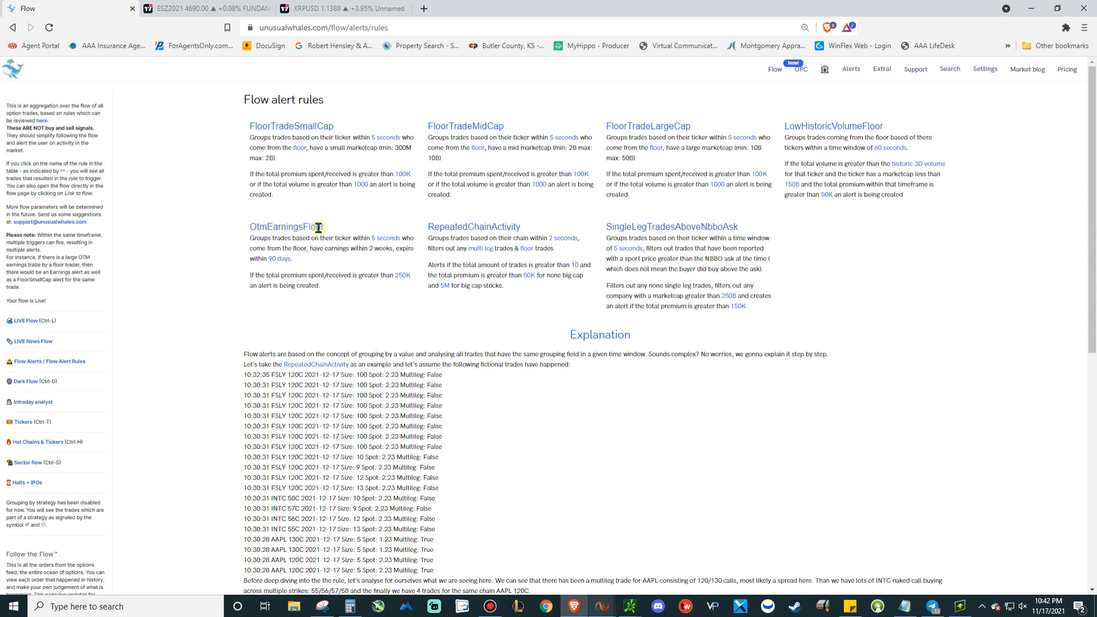
mouse_move(241, 294)
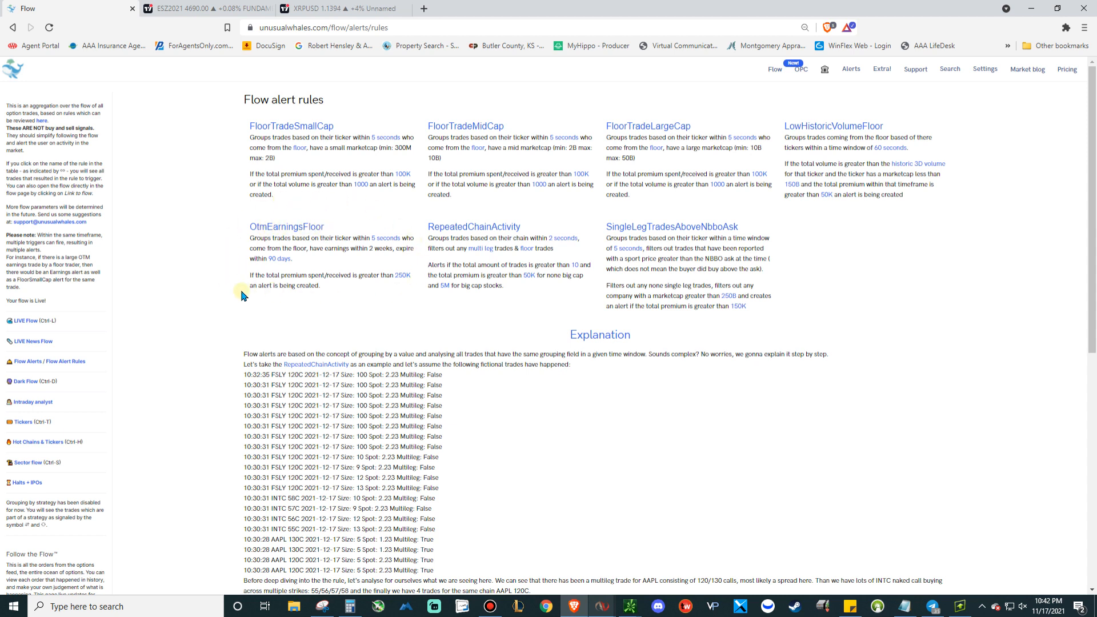
mouse_move(376, 291)
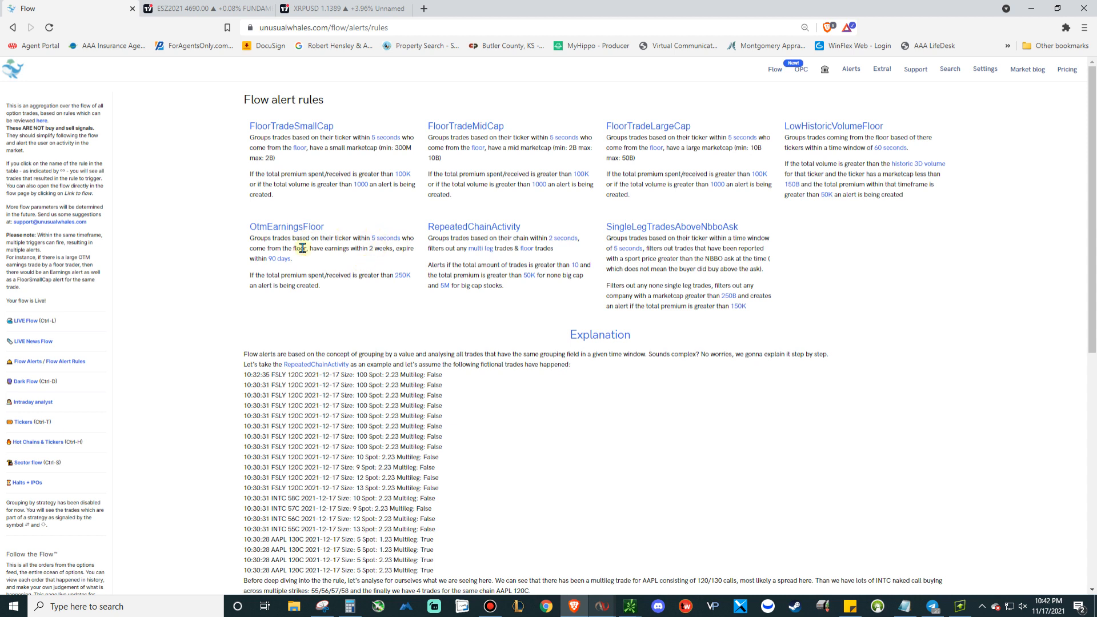
mouse_move(315, 286)
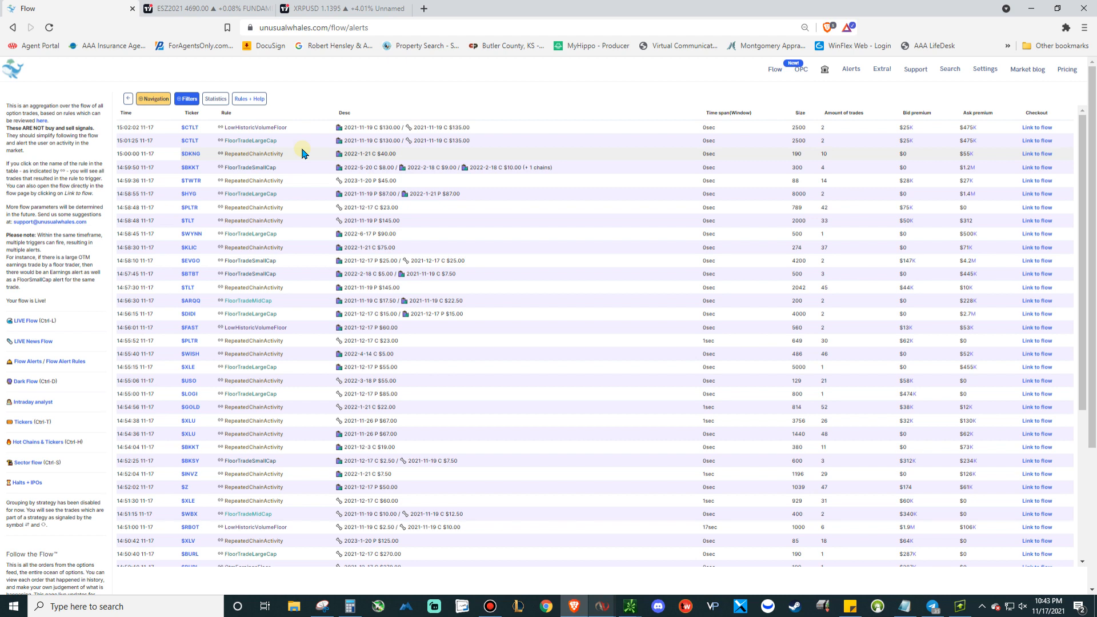
mouse_move(295, 156)
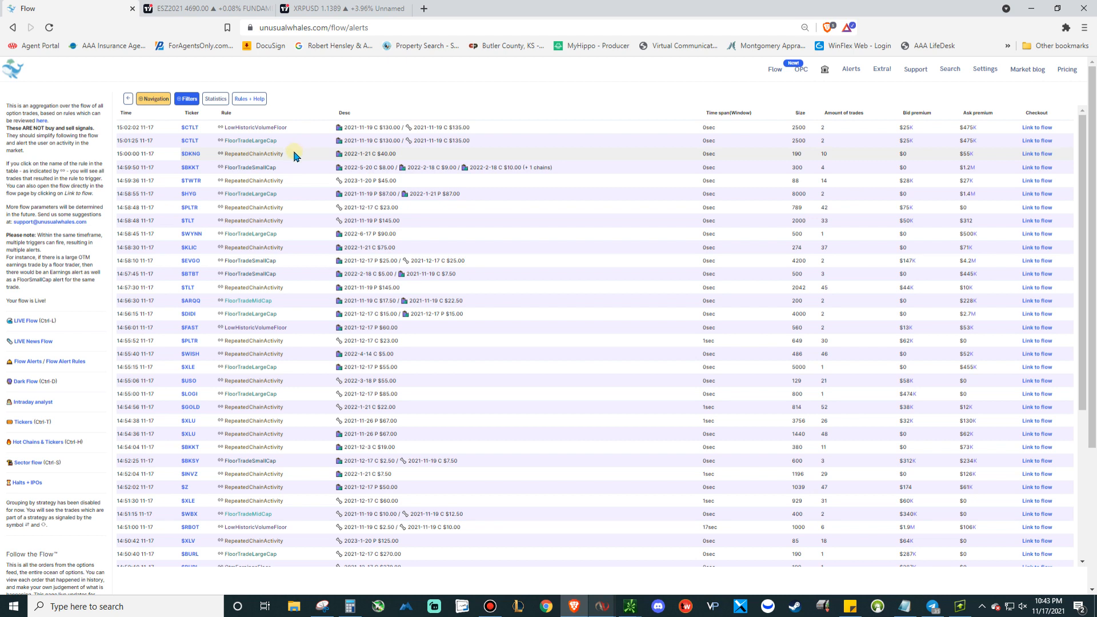
scroll("down", 3)
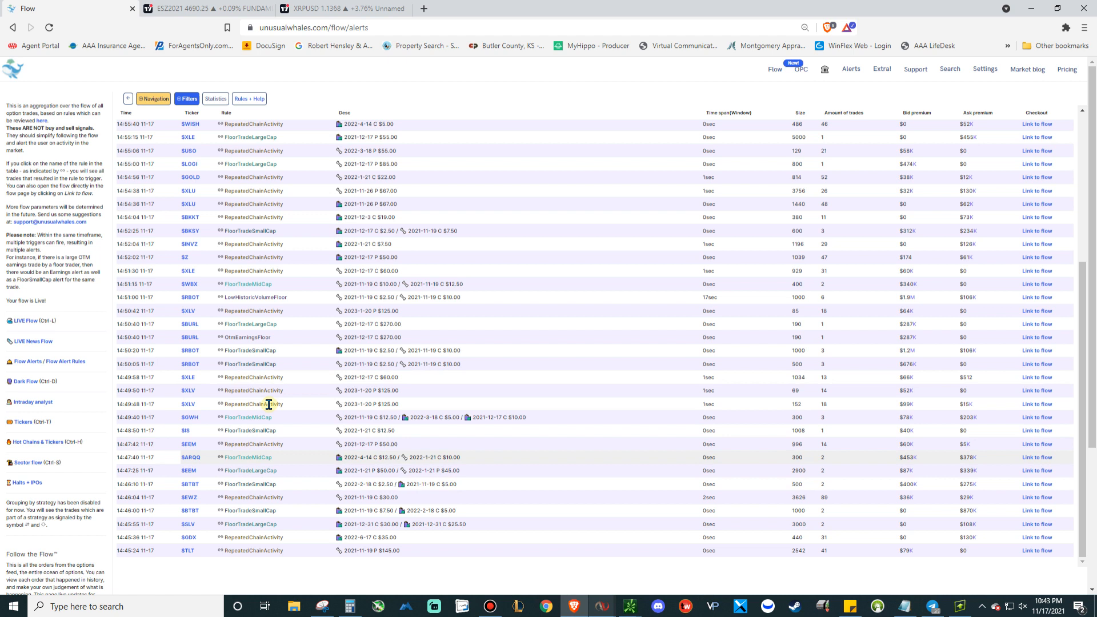
mouse_move(284, 411)
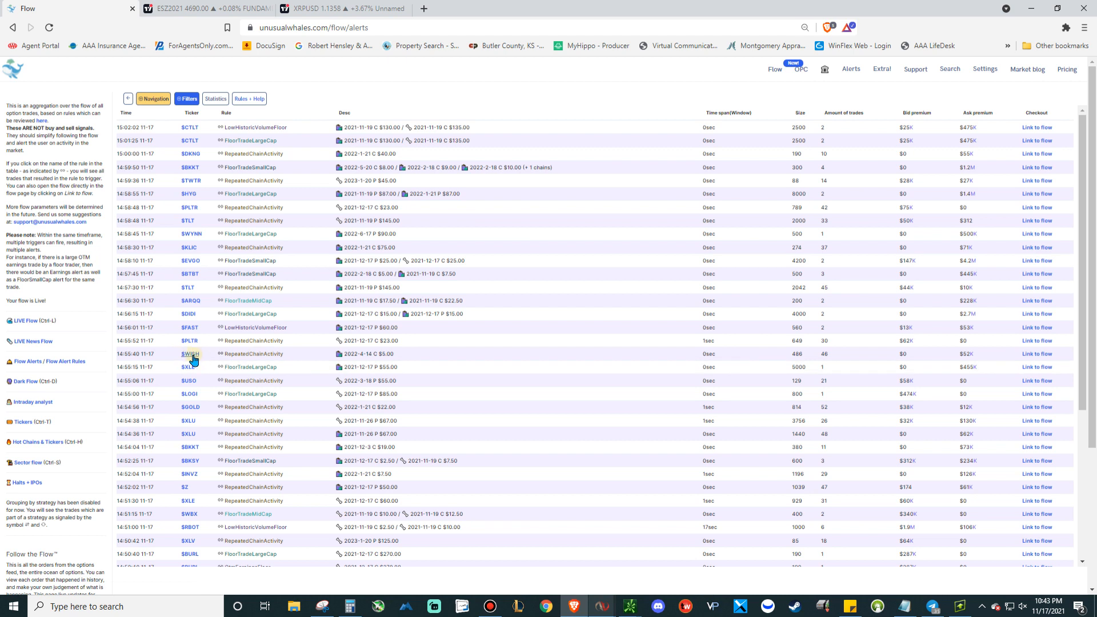
mouse_move(415, 362)
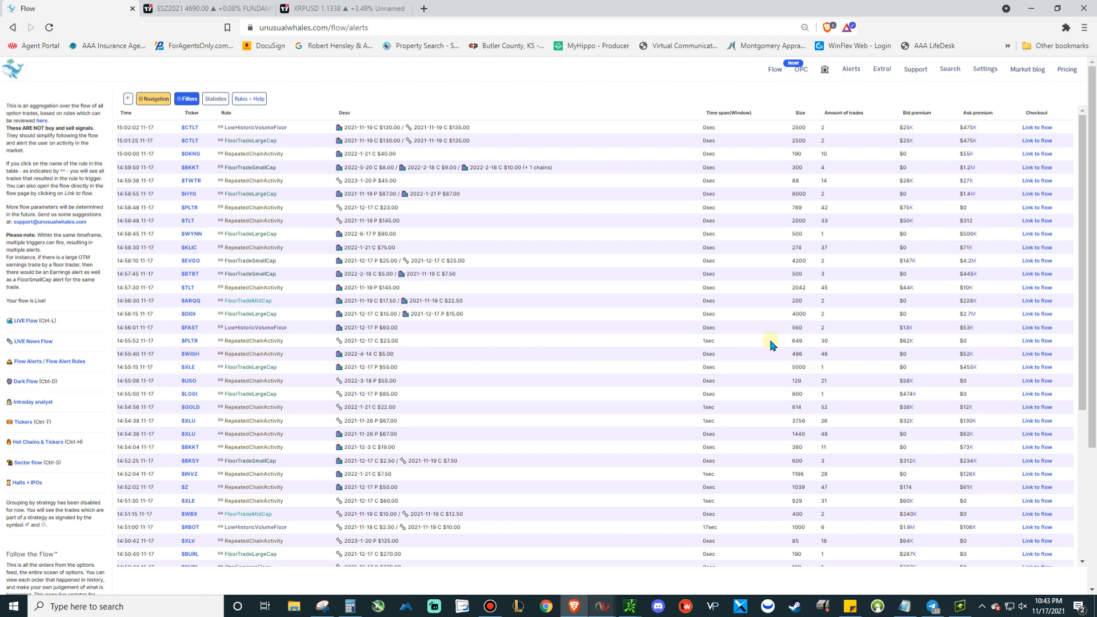
mouse_move(796, 349)
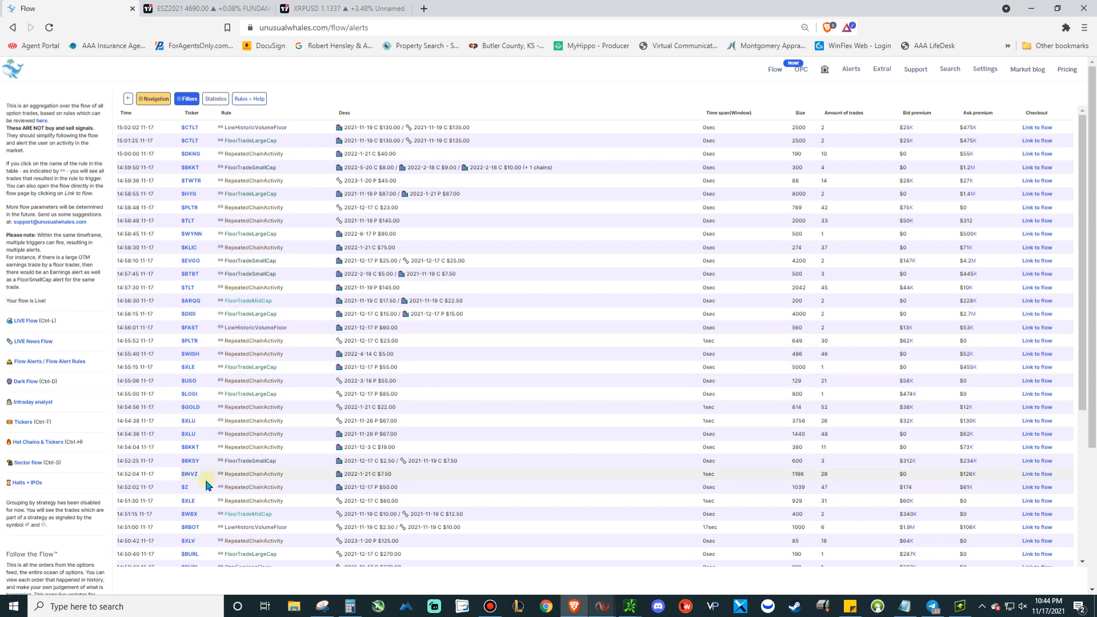
mouse_move(172, 435)
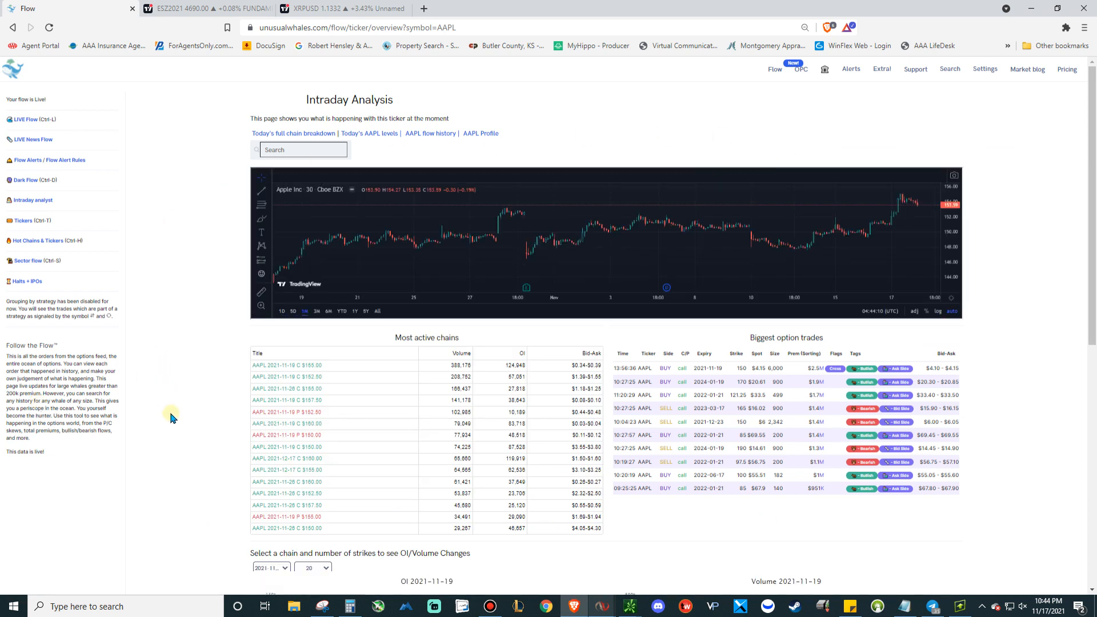
mouse_move(673, 226)
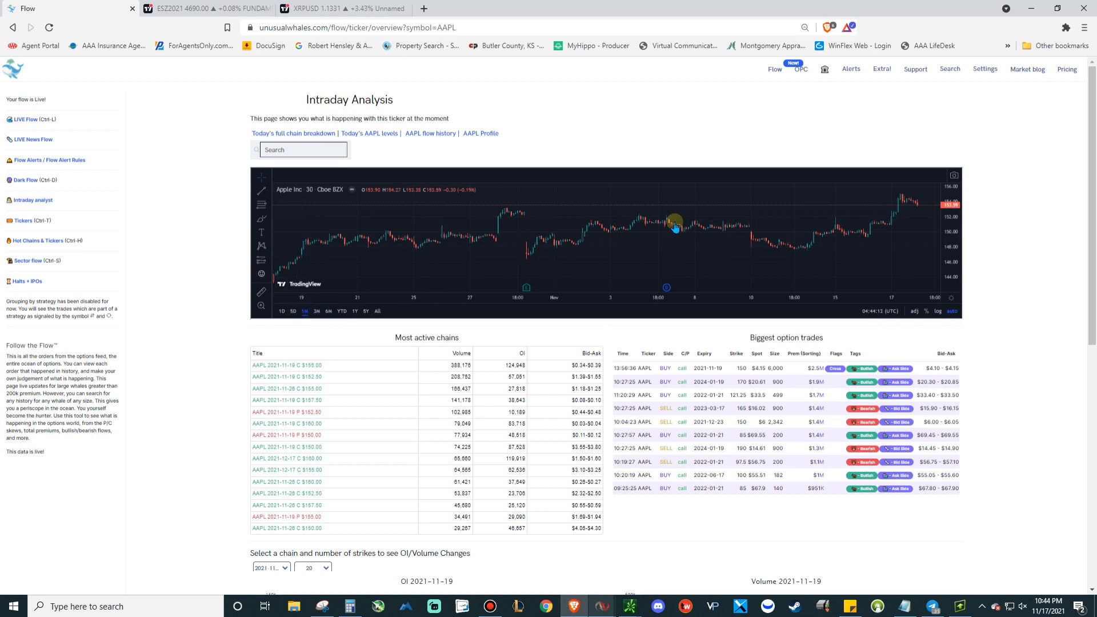
mouse_move(513, 302)
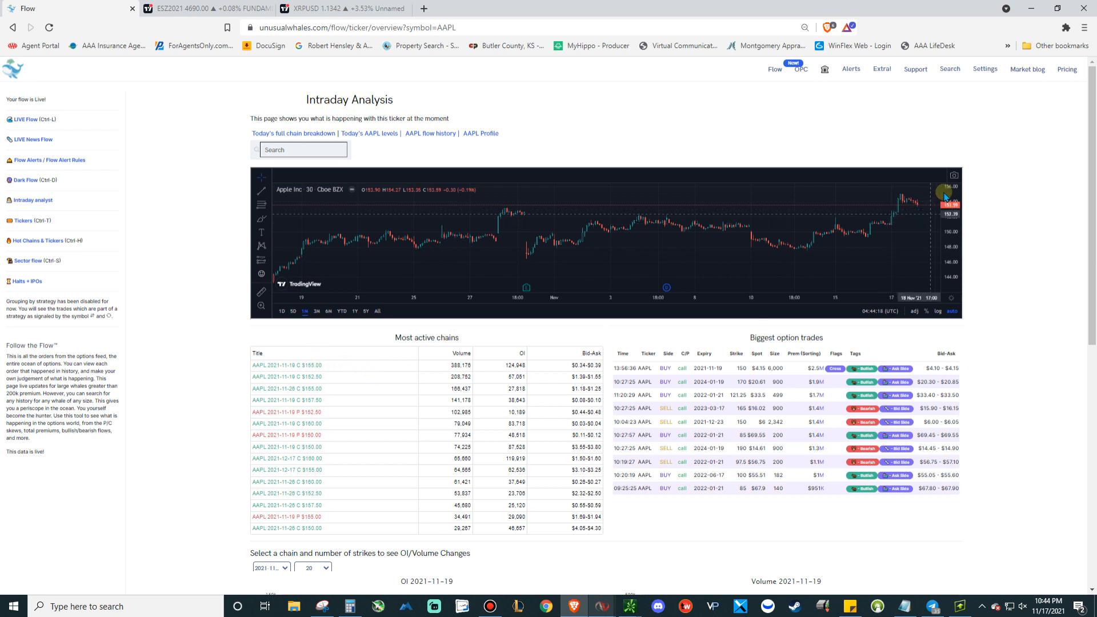
Scroll AAPL's intraday analysis through most active chains, biggest option trades and OI/volume charts
scroll("down", 3)
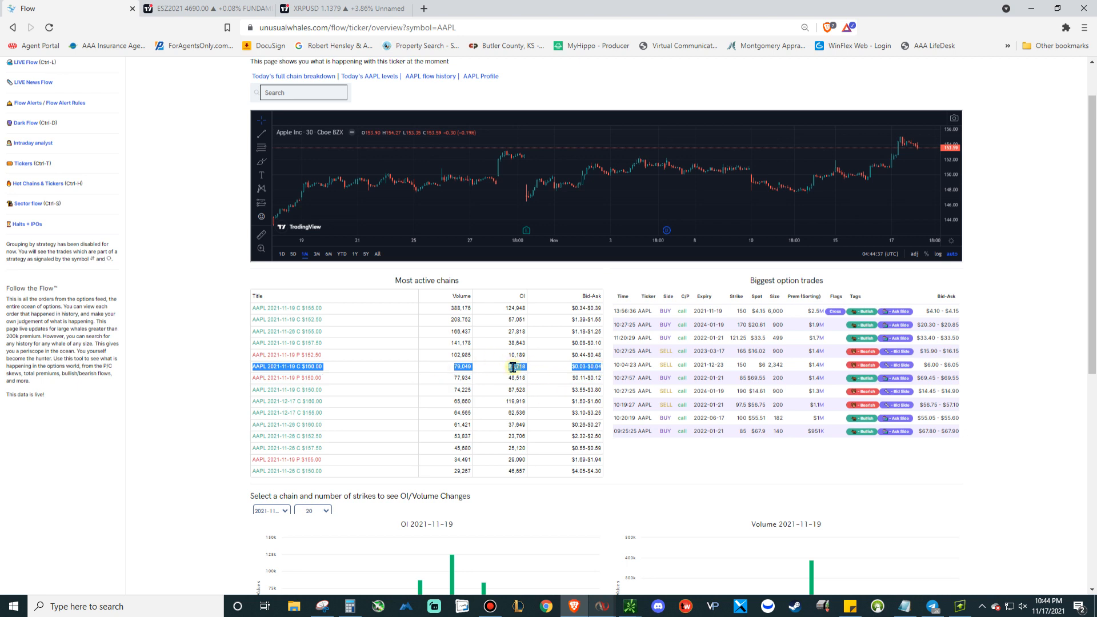
scroll("down", 3)
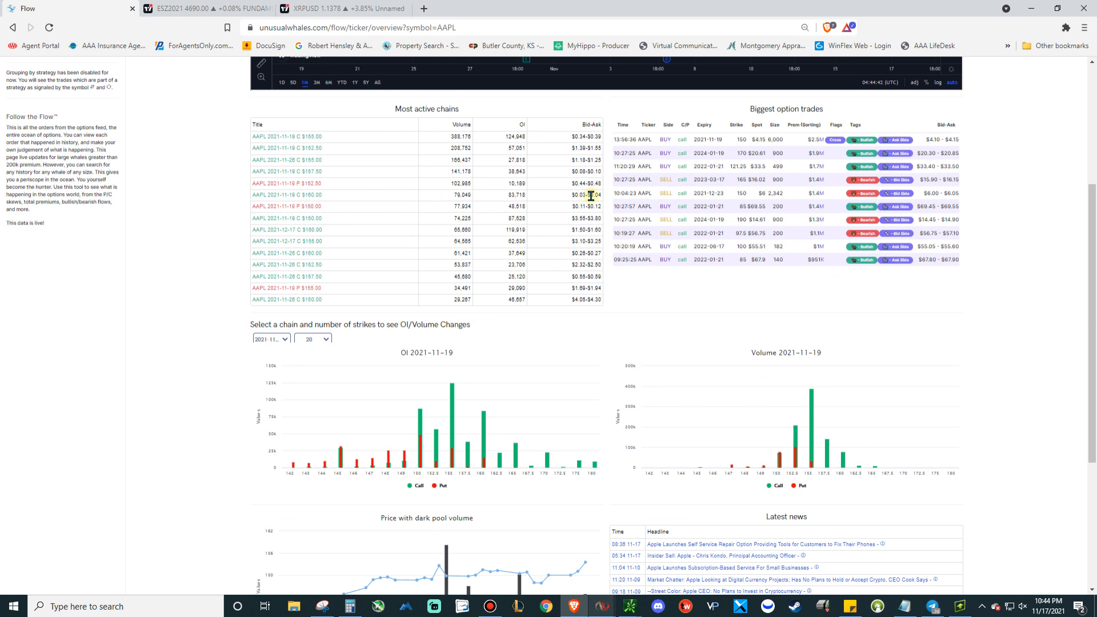
mouse_move(391, 274)
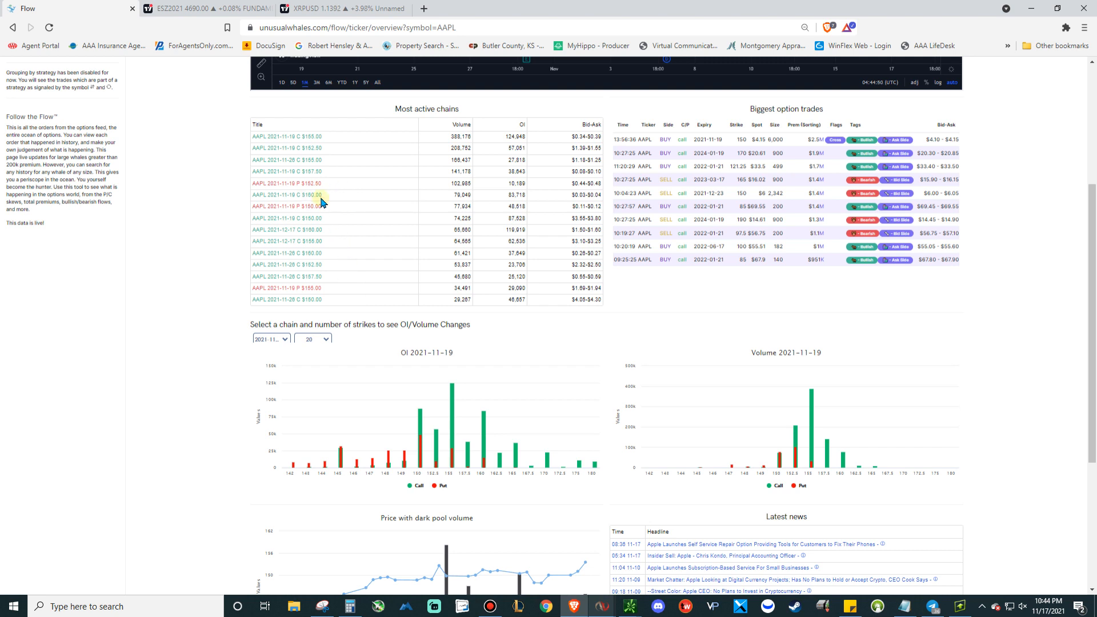
scroll("down", 3)
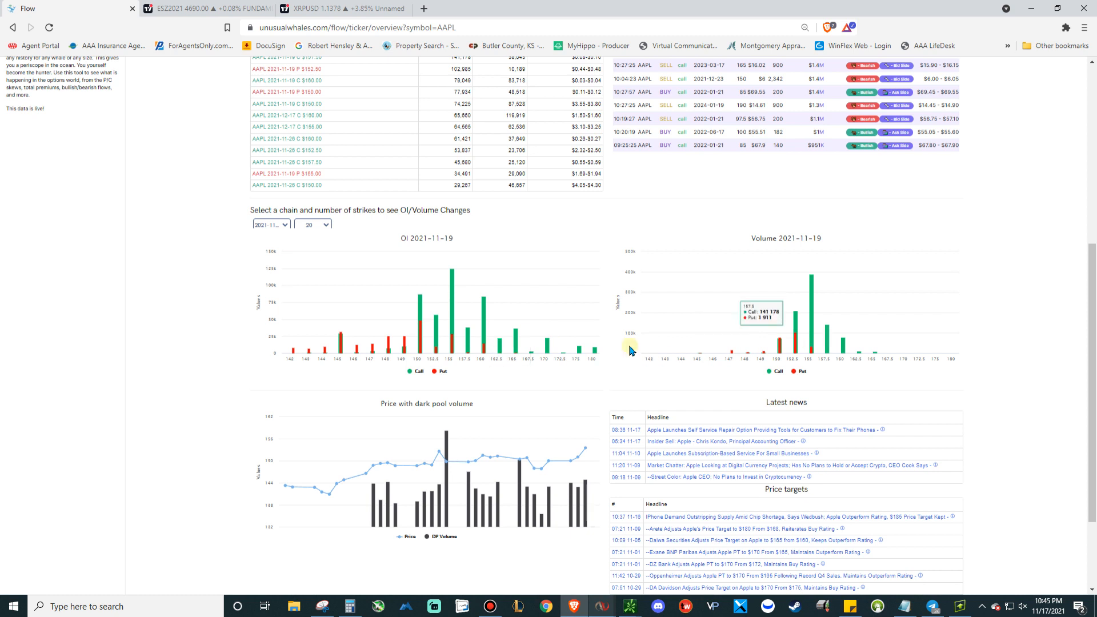
mouse_move(642, 385)
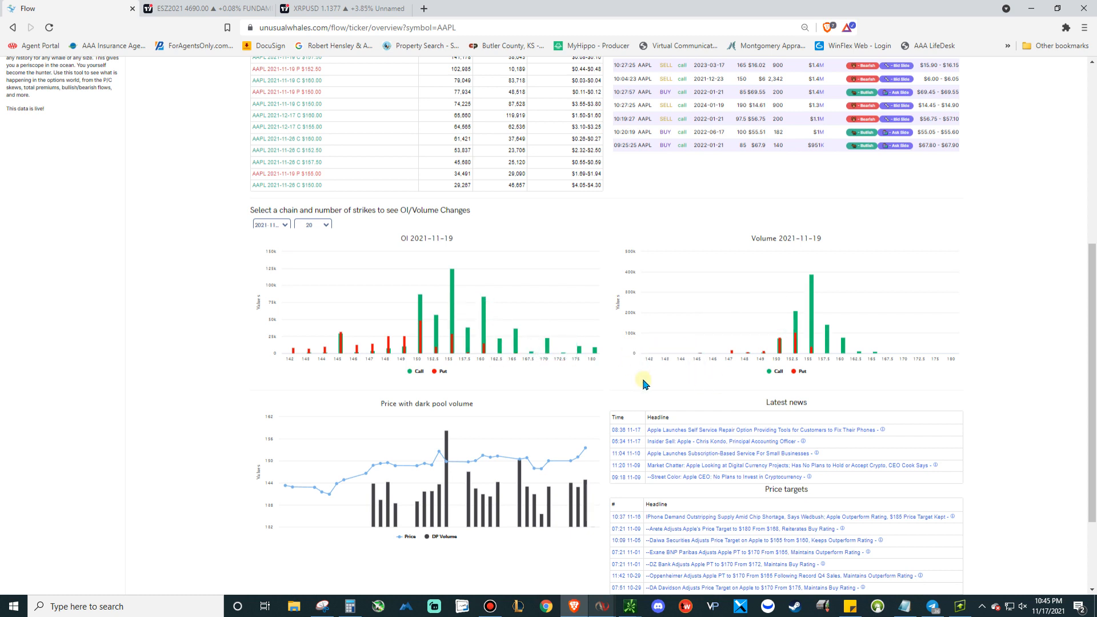
mouse_move(448, 247)
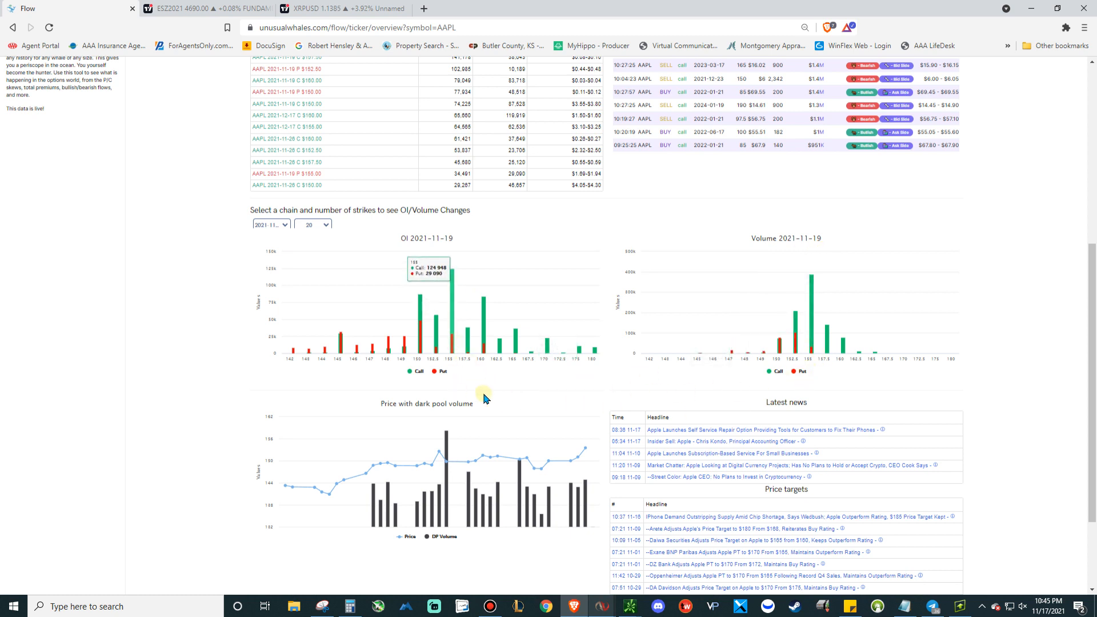
scroll("down", 3)
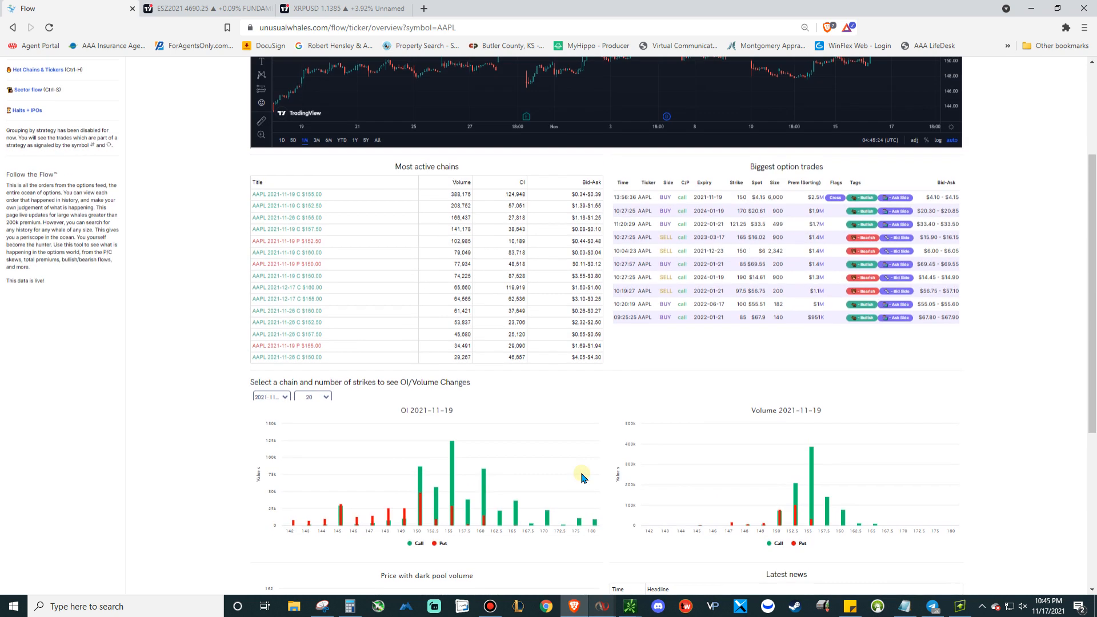
scroll("down", 3)
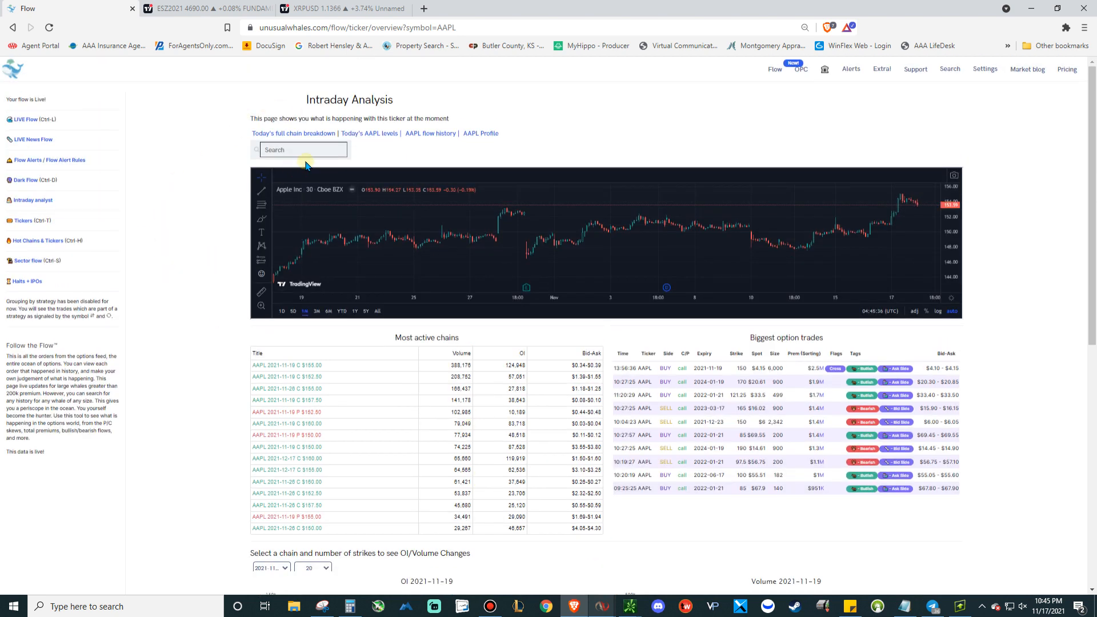
Search TSLA then CTLT and scroll CTLT's analysis down to the dark pool volume chart
left_click(303, 150)
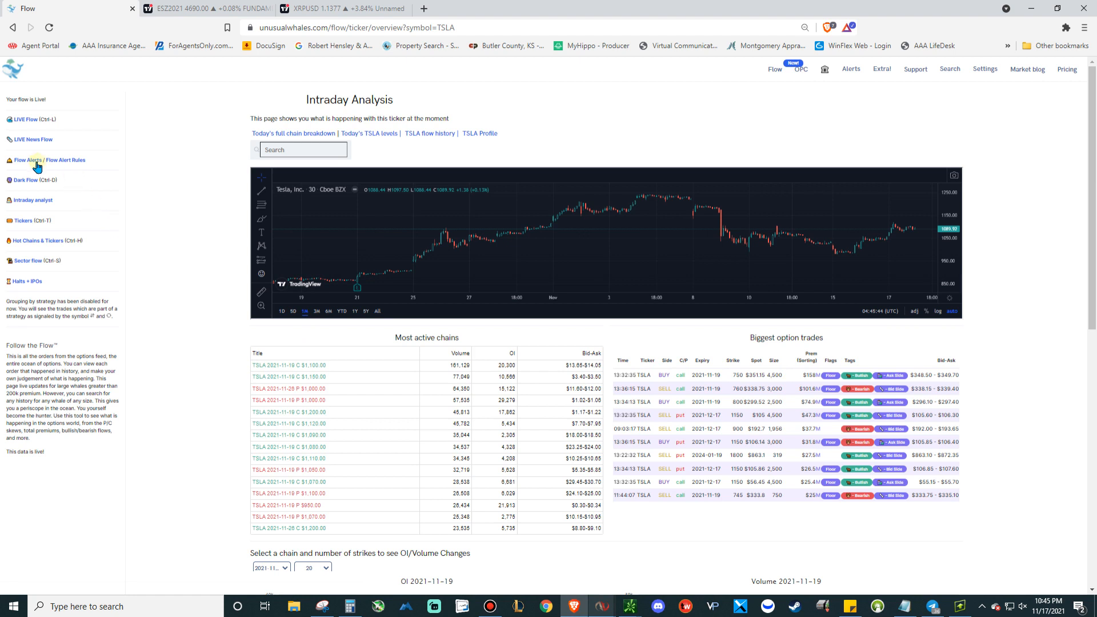
mouse_move(32, 167)
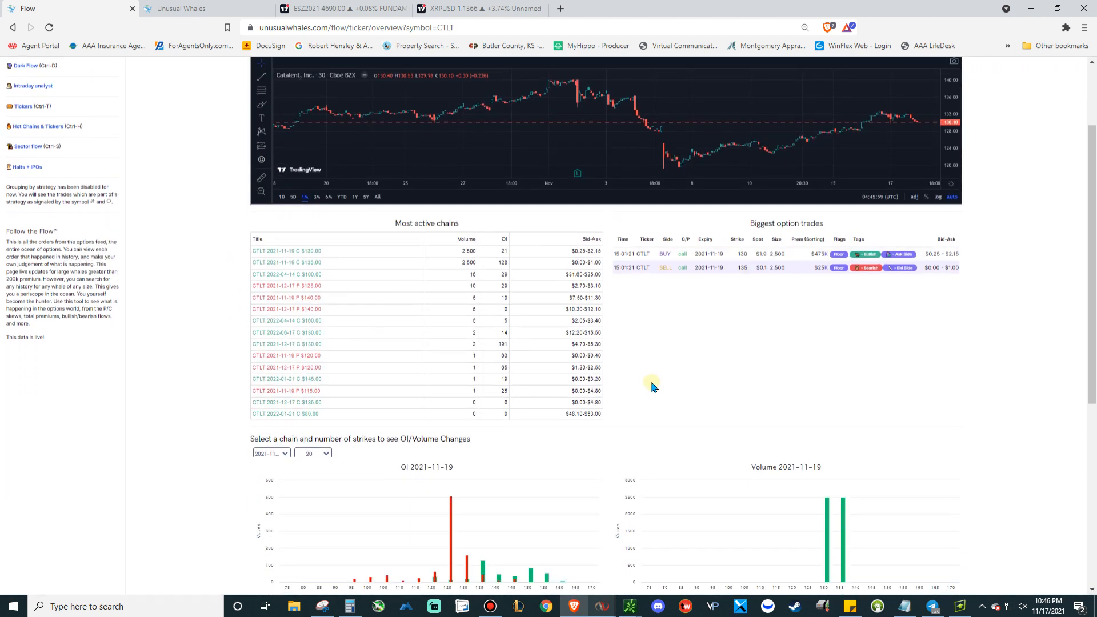
scroll("down", 3)
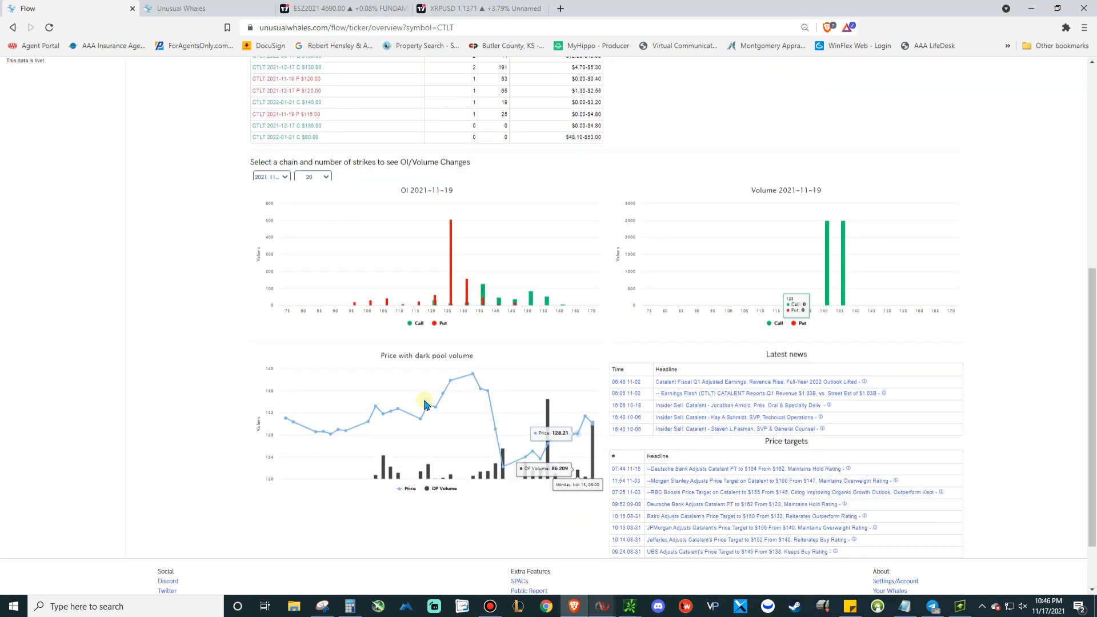